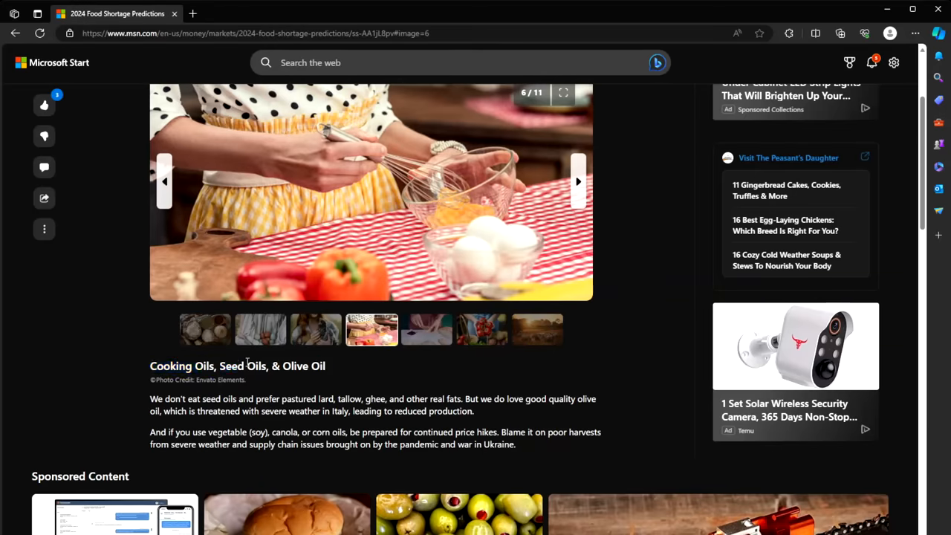
{"action": "mouse_move", "coordinate": [321, 367]}
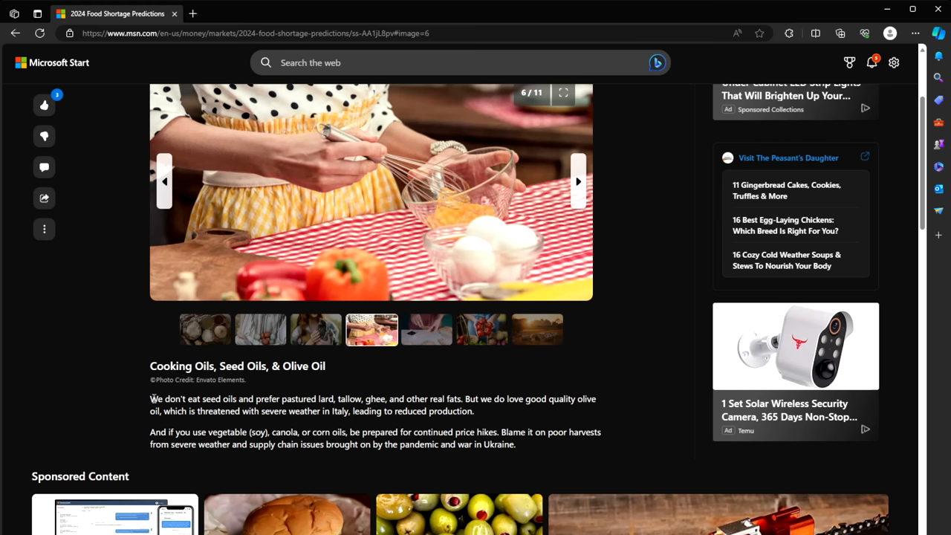
Step: Highlight the opening sentence about preferring pastured lard, tallow, ghee and real fats, then clear it
{"action": "left_click_drag", "start_coordinate": [149, 398], "coordinate": [298, 398]}
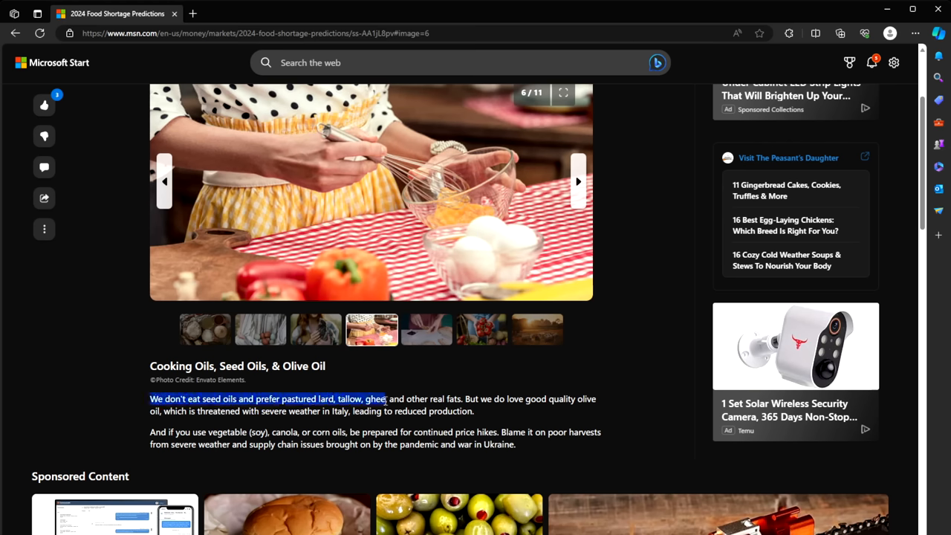
{"action": "left_click_drag", "start_coordinate": [386, 398], "coordinate": [462, 398]}
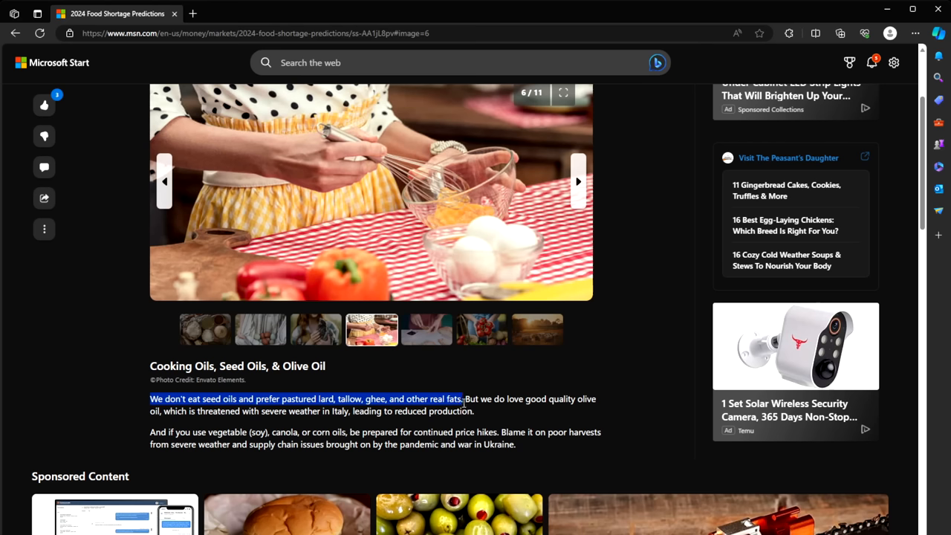
{"action": "left_click", "coordinate": [505, 398]}
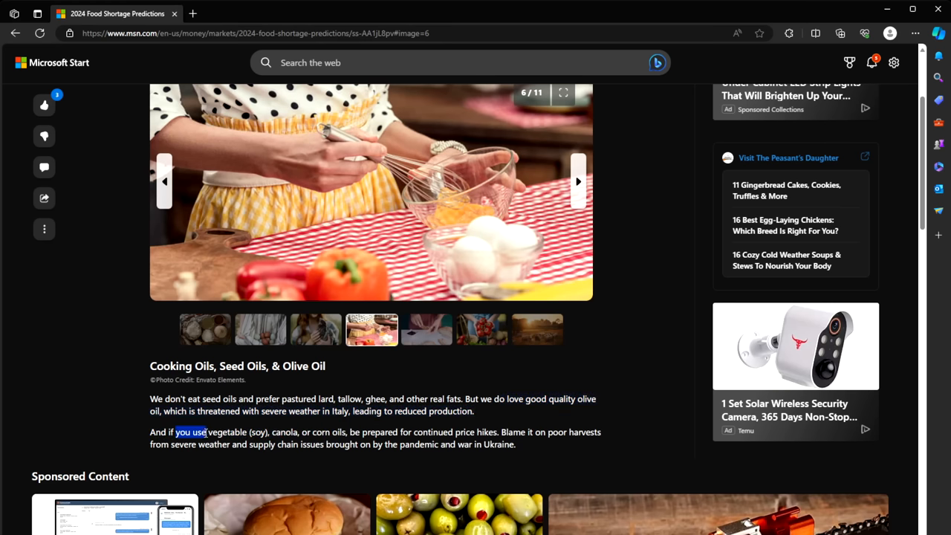
Step: Highlight the passage from 'you use' through 'pandemic' about vegetable, canola and corn oil price hikes
{"action": "left_click_drag", "start_coordinate": [173, 431], "coordinate": [294, 431]}
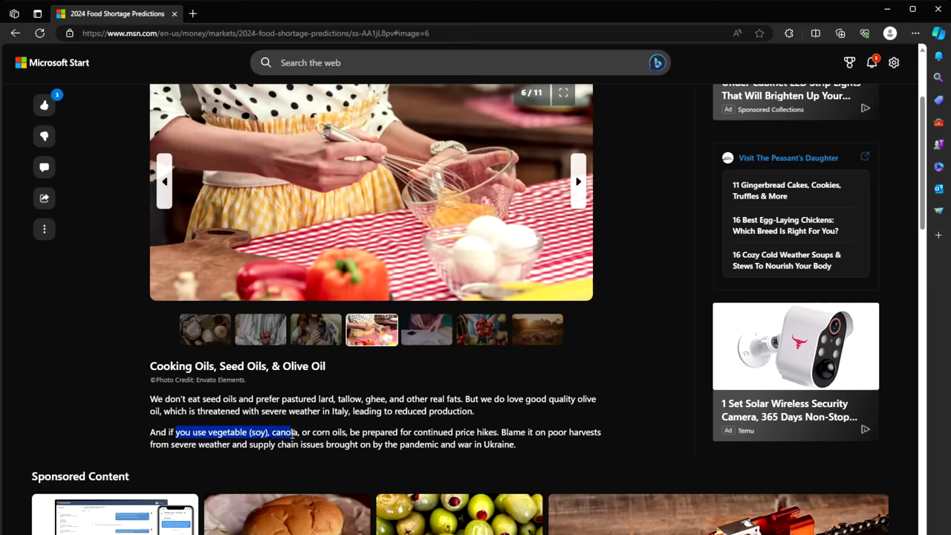
{"action": "left_click_drag", "start_coordinate": [289, 431], "coordinate": [436, 445]}
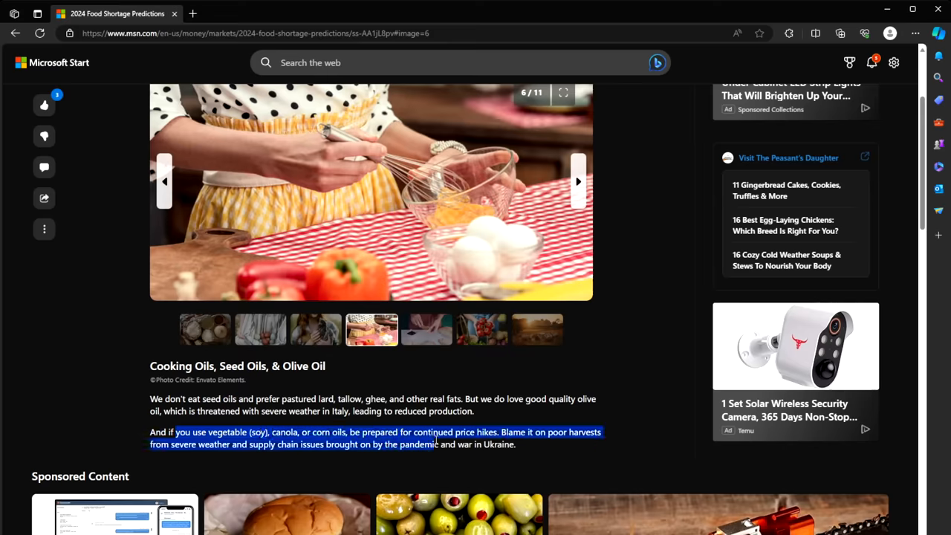